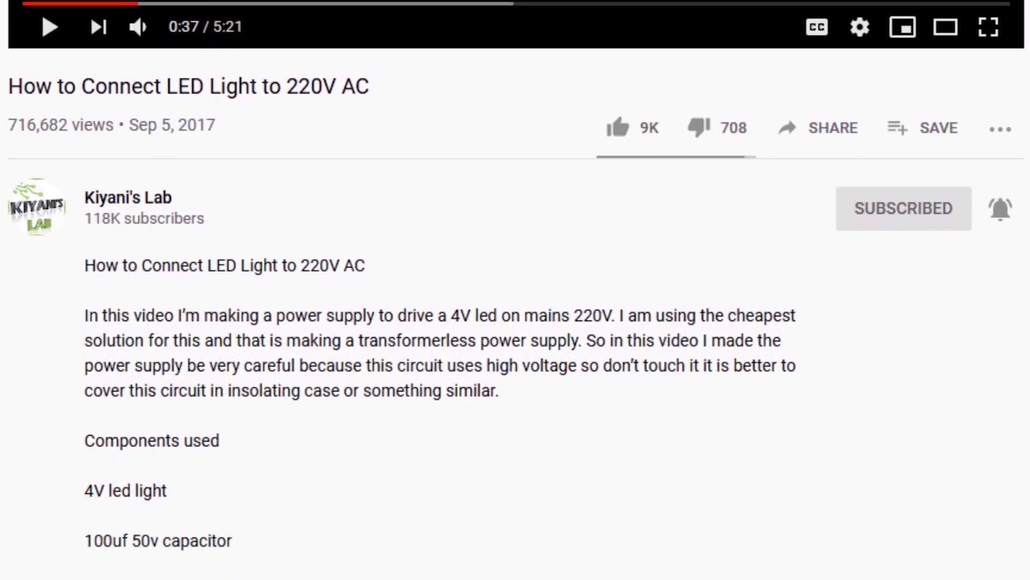
pyautogui.scroll(-3)
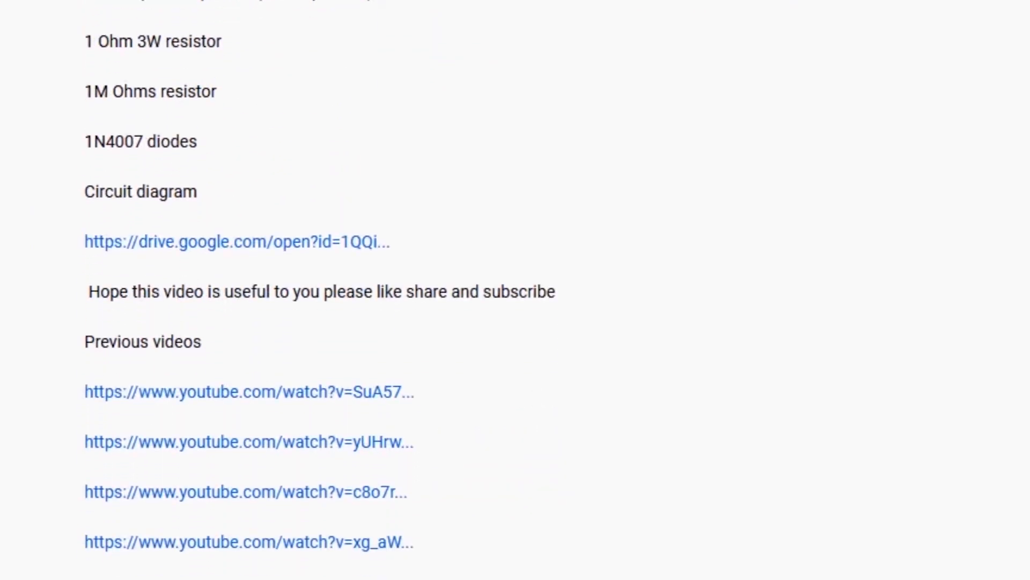